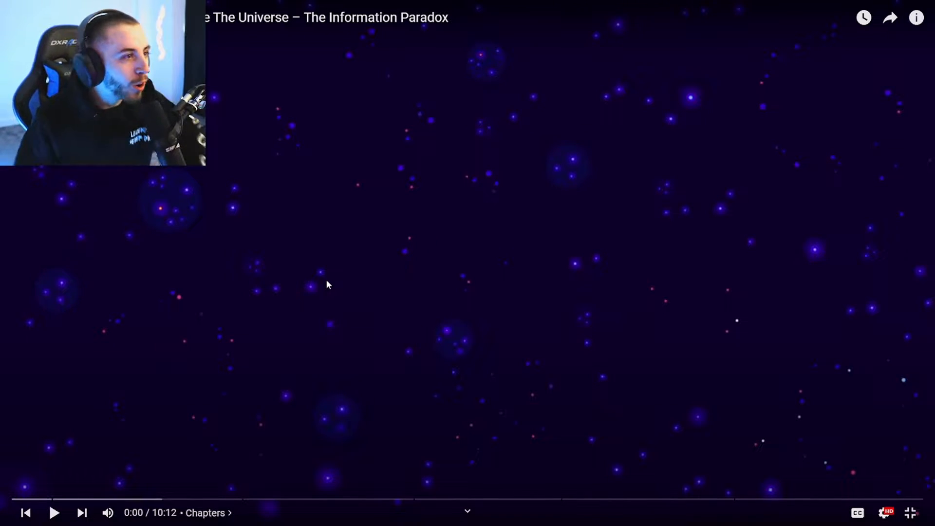
{"action": "mouse_move", "coordinate": [287, 286]}
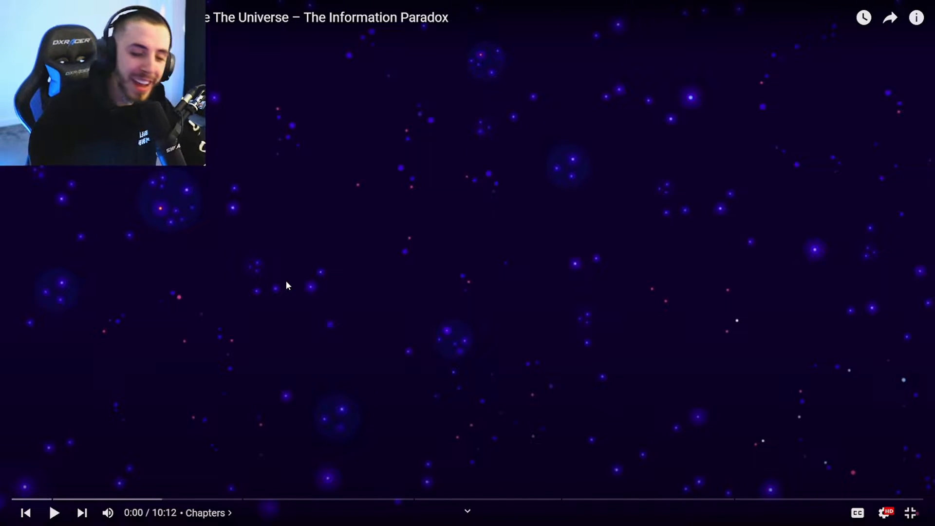
{"action": "mouse_move", "coordinate": [477, 252]}
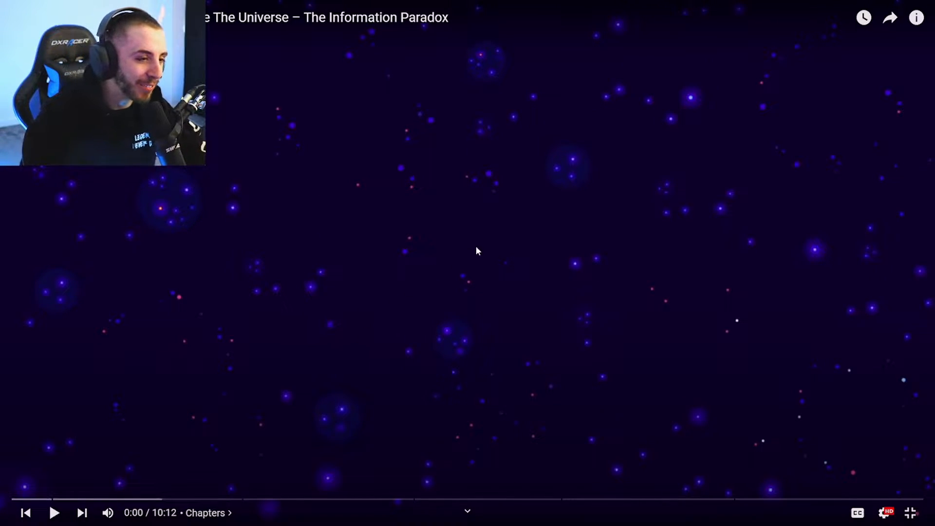
- Play the Kurzgesagt black hole video through the intro to 0:34, pausing once to react
{"action": "left_click", "coordinate": [53, 512]}
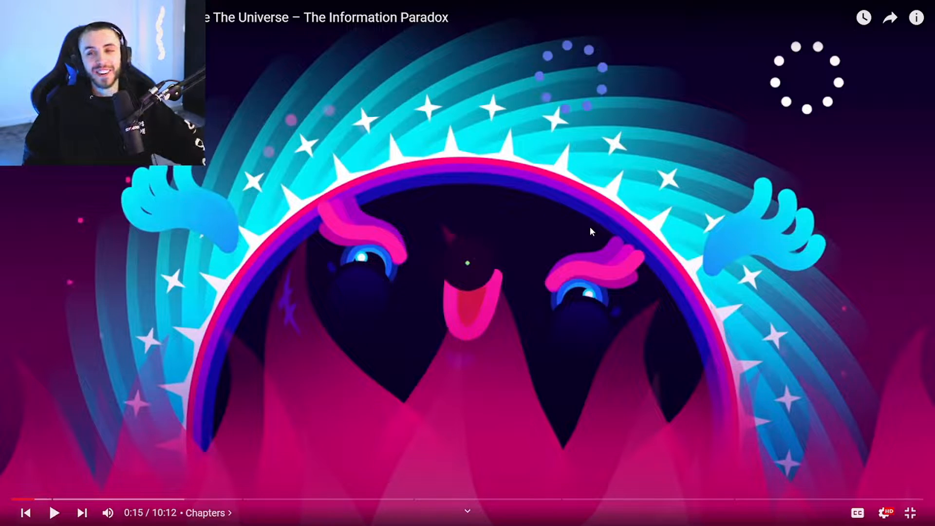
{"action": "left_click", "coordinate": [54, 512]}
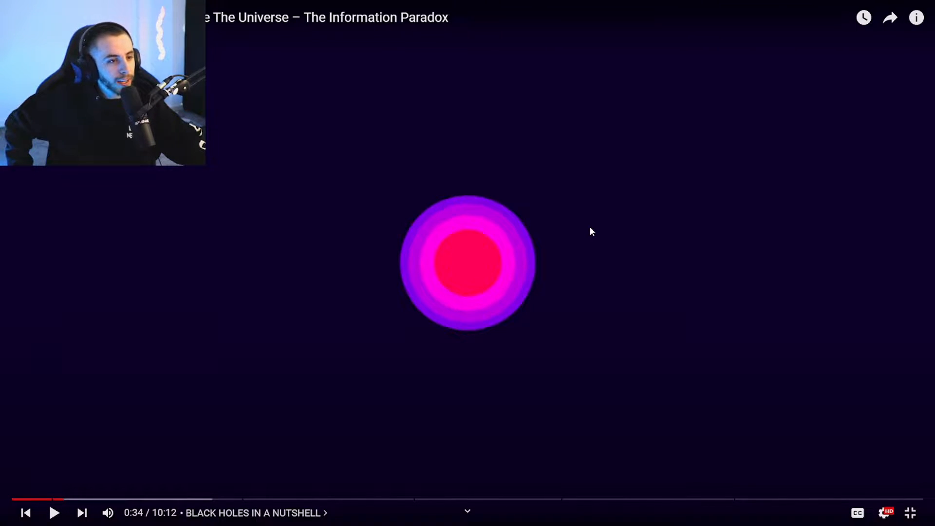
- Resume the video, pause at 0:50 on the event horizon scene, then resume
{"action": "left_click", "coordinate": [54, 512]}
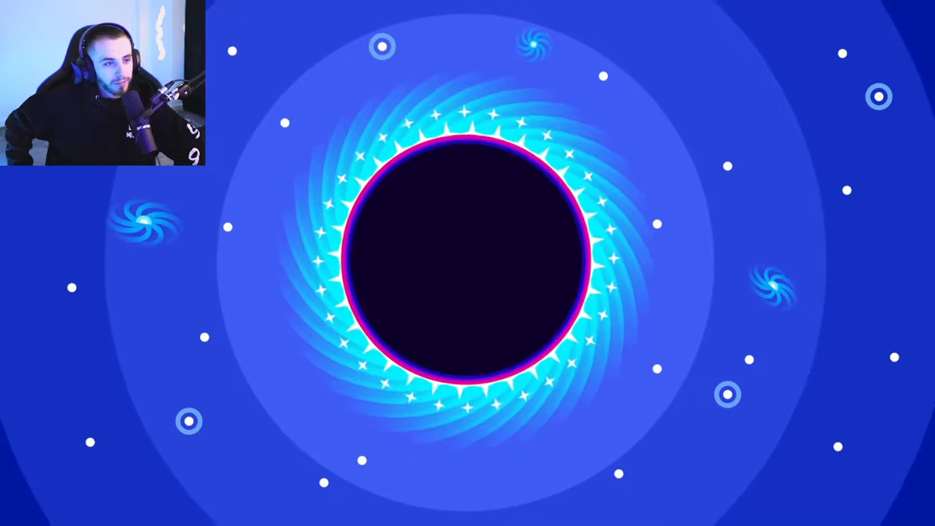
{"action": "left_click", "coordinate": [468, 263]}
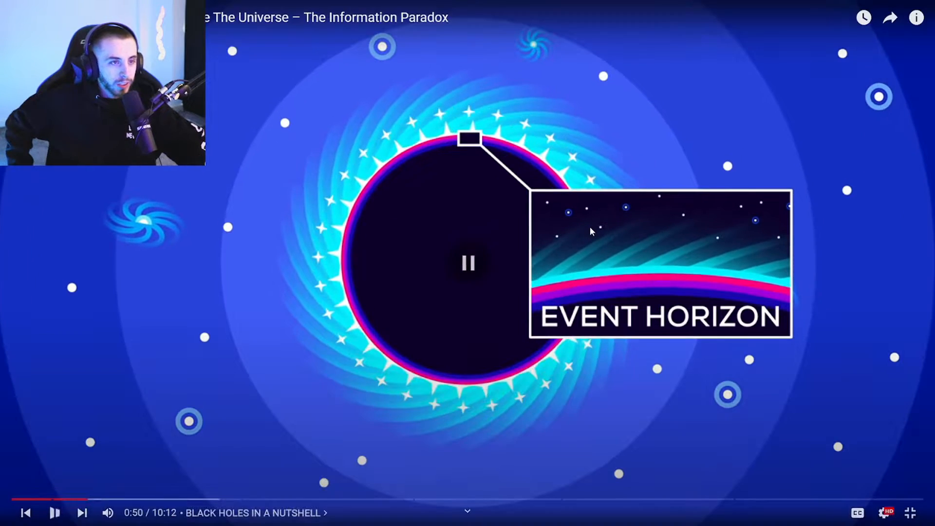
{"action": "left_click", "coordinate": [467, 262]}
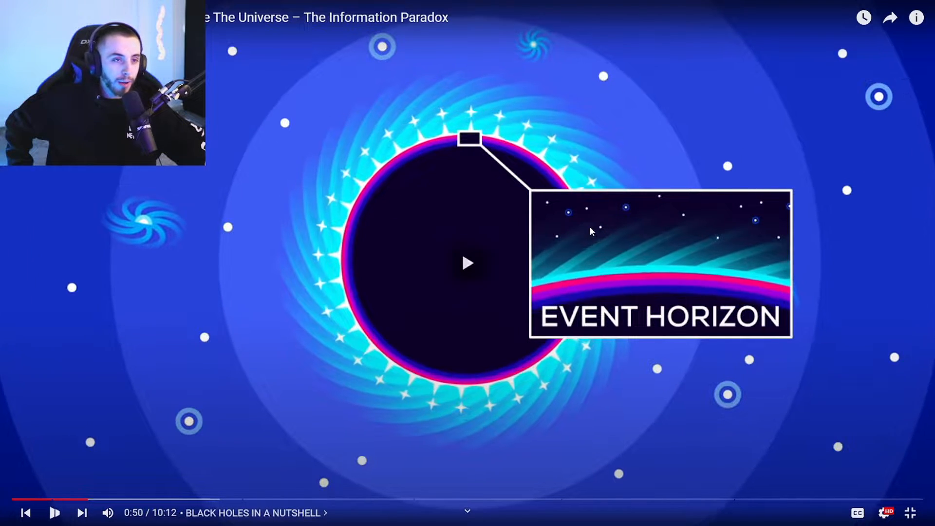
- Watch into the What Is Information? chapter up to 2:59, pausing to comment along the way
{"action": "left_click", "coordinate": [467, 263]}
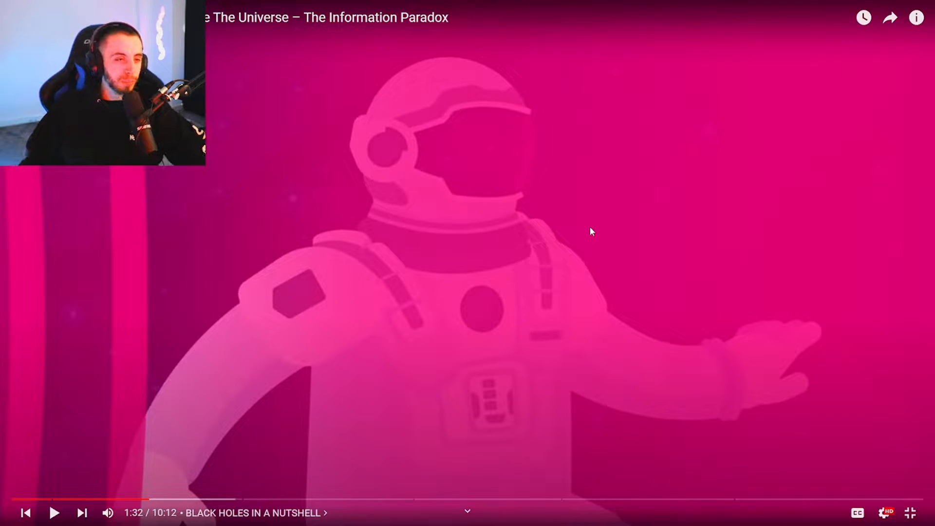
{"action": "left_click", "coordinate": [54, 512]}
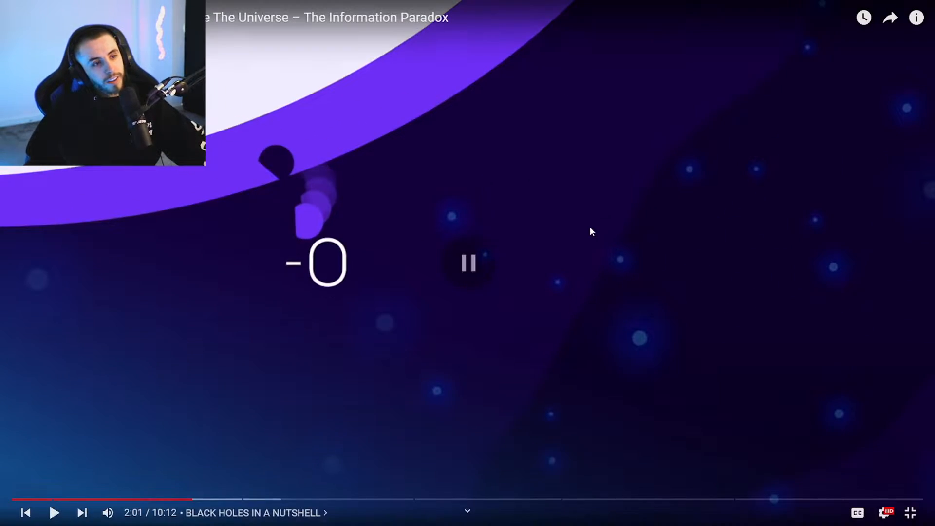
{"action": "left_click", "coordinate": [467, 263]}
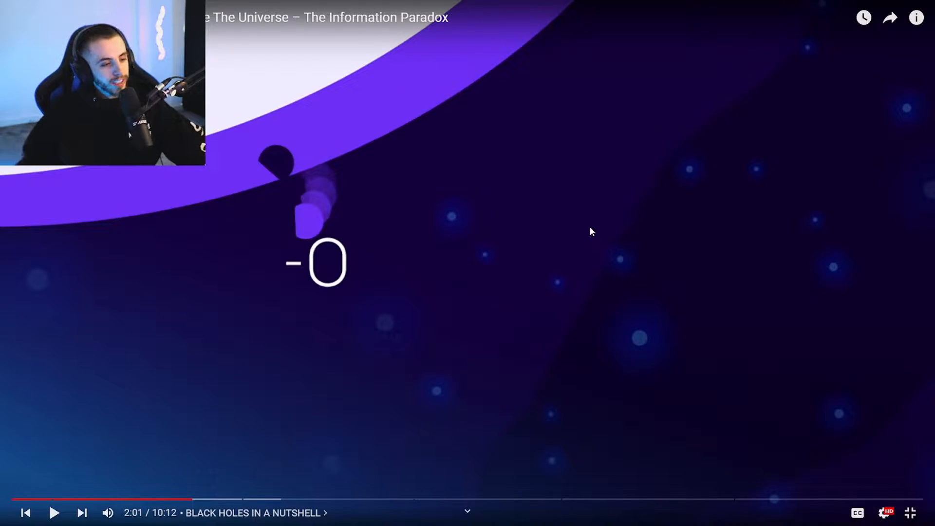
{"action": "left_click", "coordinate": [54, 512]}
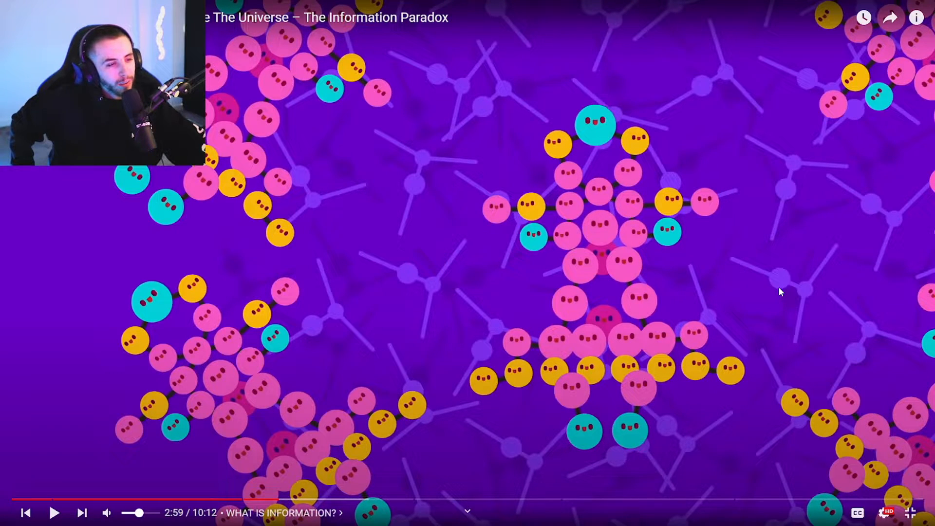
- Resume past the glowing atom, pause at 3:11 to react, then continue to 3:16
{"action": "left_click", "coordinate": [467, 262]}
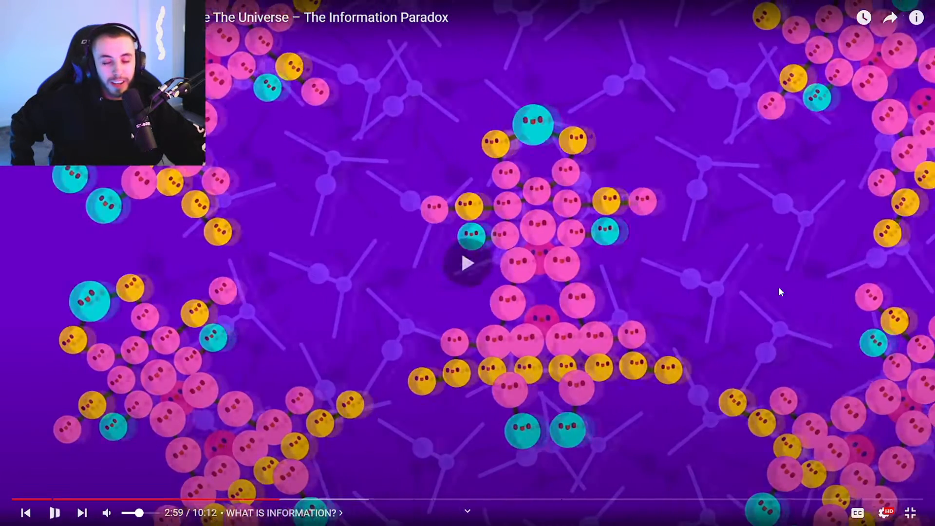
{"action": "left_click", "coordinate": [467, 263]}
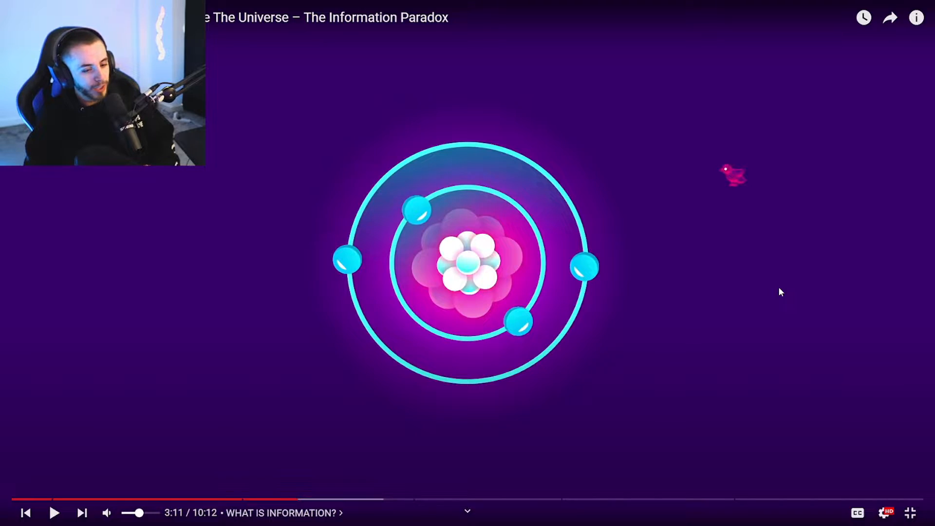
{"action": "left_click", "coordinate": [53, 512]}
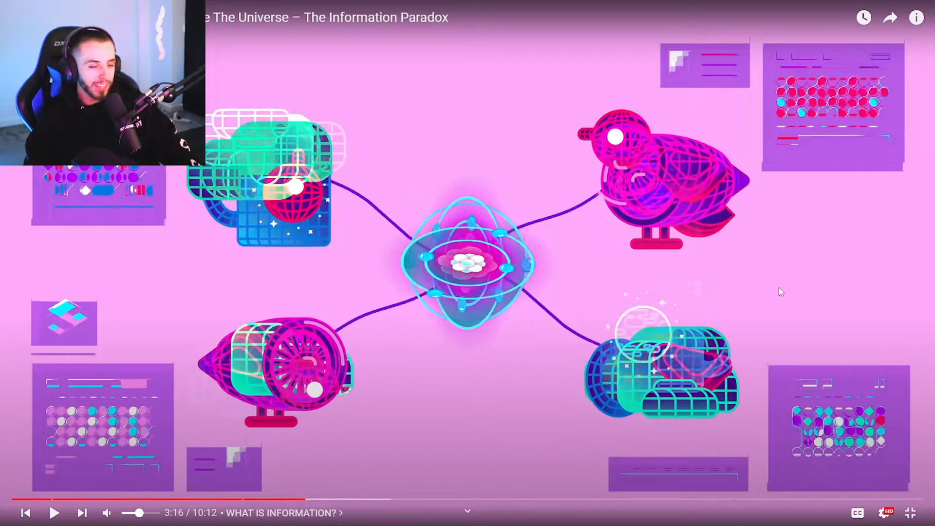
- Resume playback until the penguin scientist lab scene at 4:24
{"action": "left_click", "coordinate": [53, 512]}
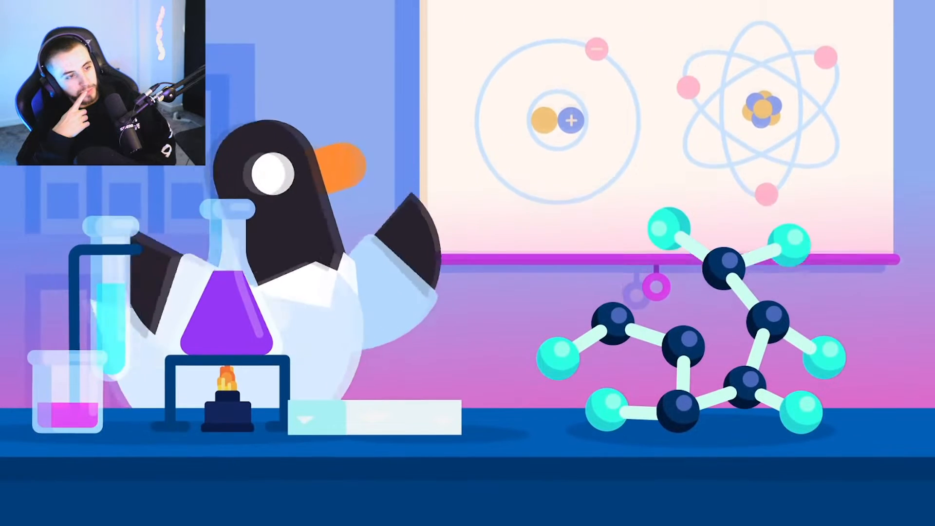
{"action": "mouse_move", "coordinate": [781, 291]}
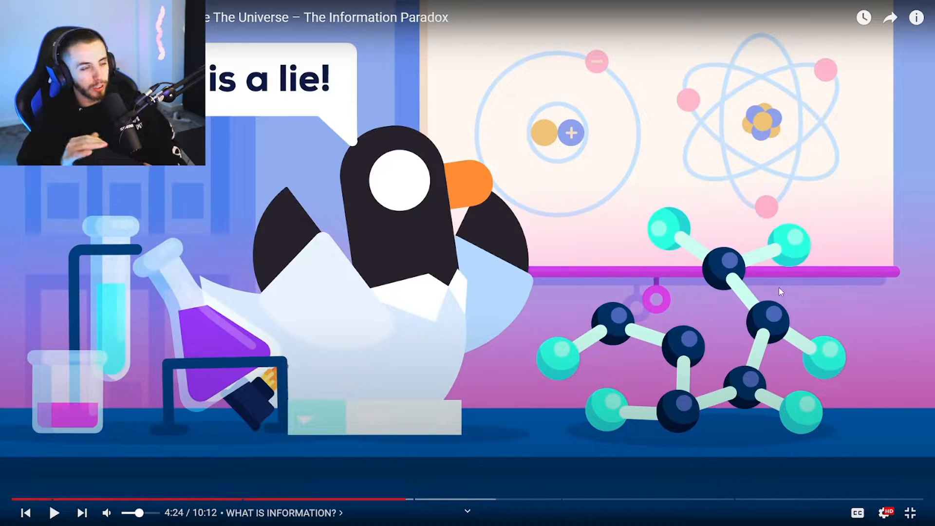
- Play through The Information Paradox into Cosmic Housekeeping, pausing at 6:18 to react, then resume
{"action": "left_click", "coordinate": [54, 513]}
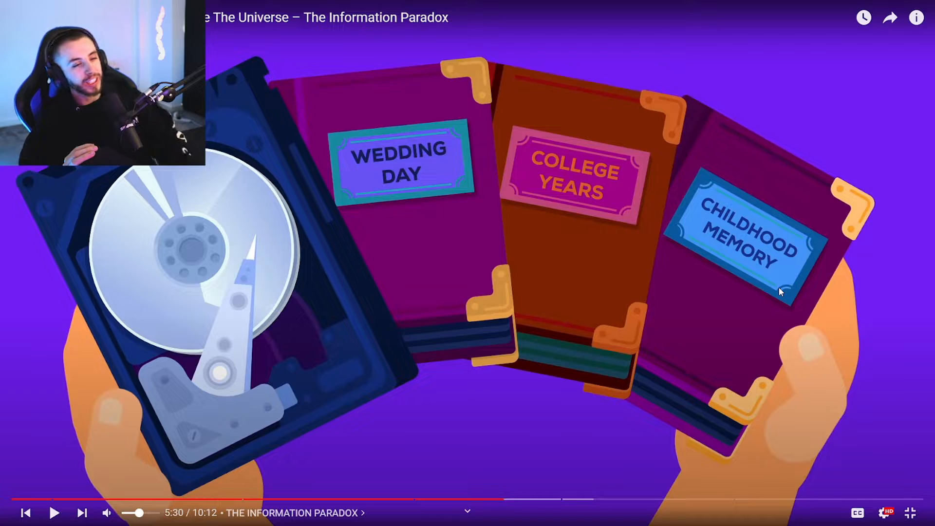
{"action": "left_click", "coordinate": [54, 512]}
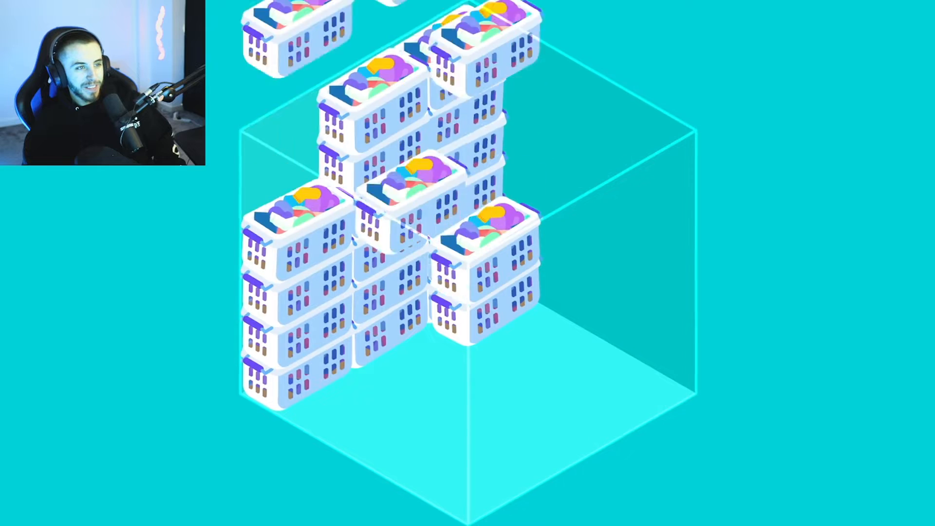
{"action": "mouse_move", "coordinate": [781, 292]}
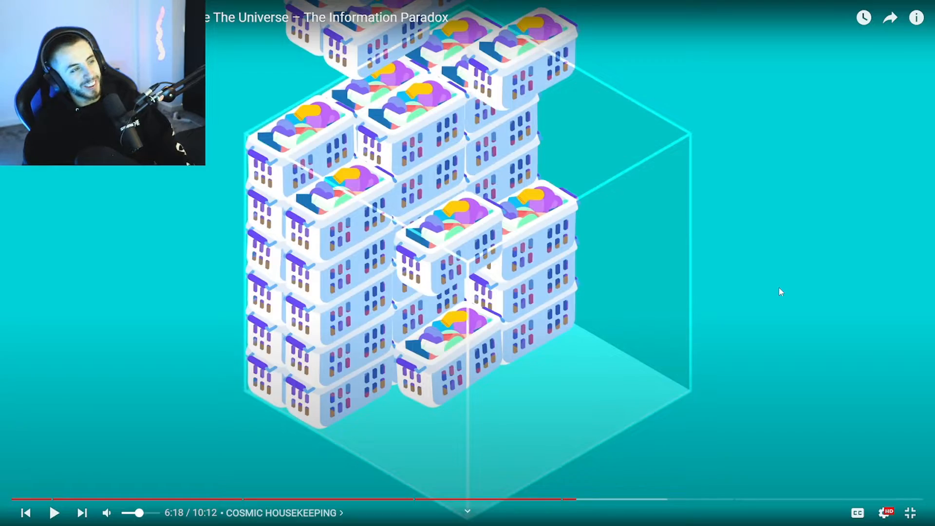
{"action": "left_click", "coordinate": [53, 513]}
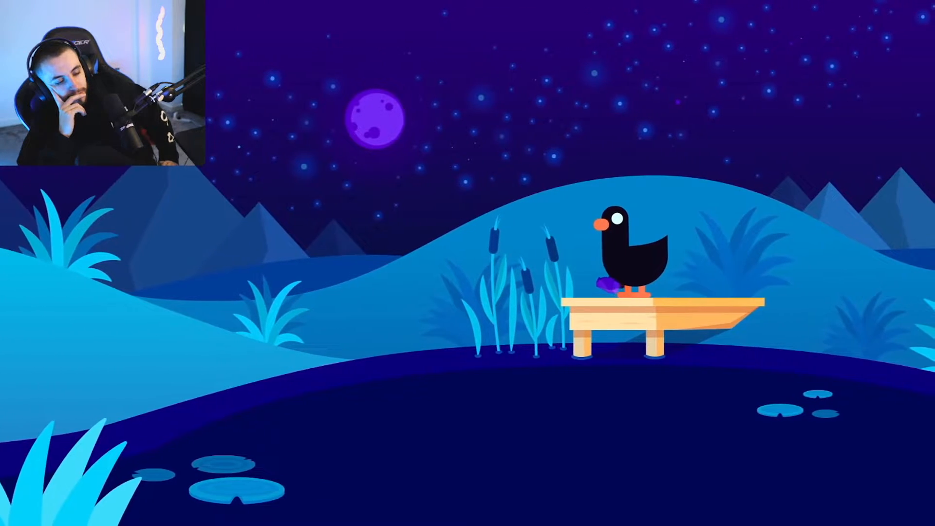
{"action": "mouse_move", "coordinate": [781, 291]}
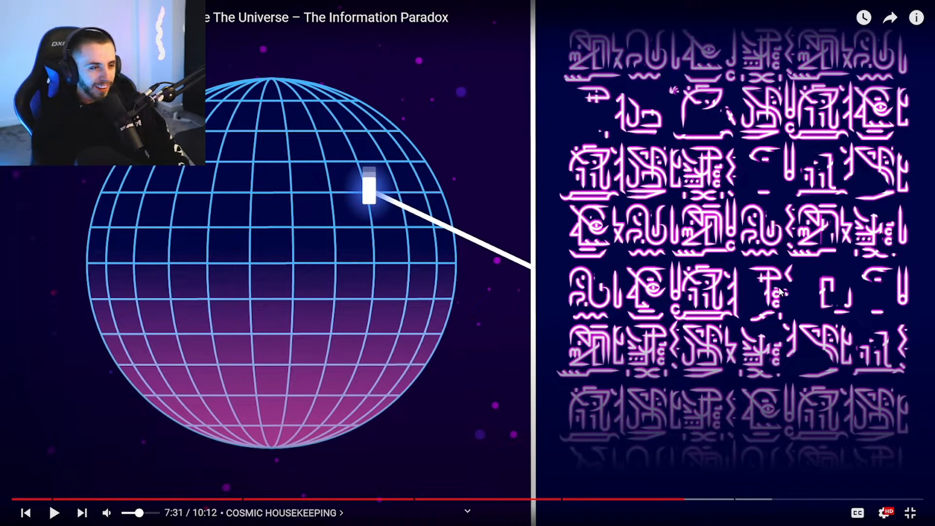
- Resume after the 7:31 alien glyphs pause, reaching 8:42 in the hologram chapter
{"action": "left_click", "coordinate": [54, 512]}
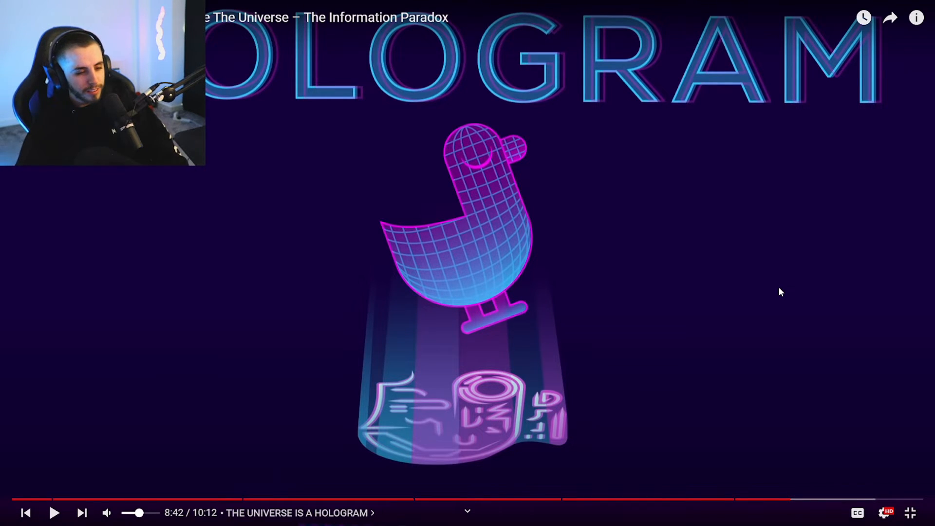
- Continue the hologram chapter and pause at 9:58 on the glowing black hole ring
{"action": "left_click", "coordinate": [53, 513]}
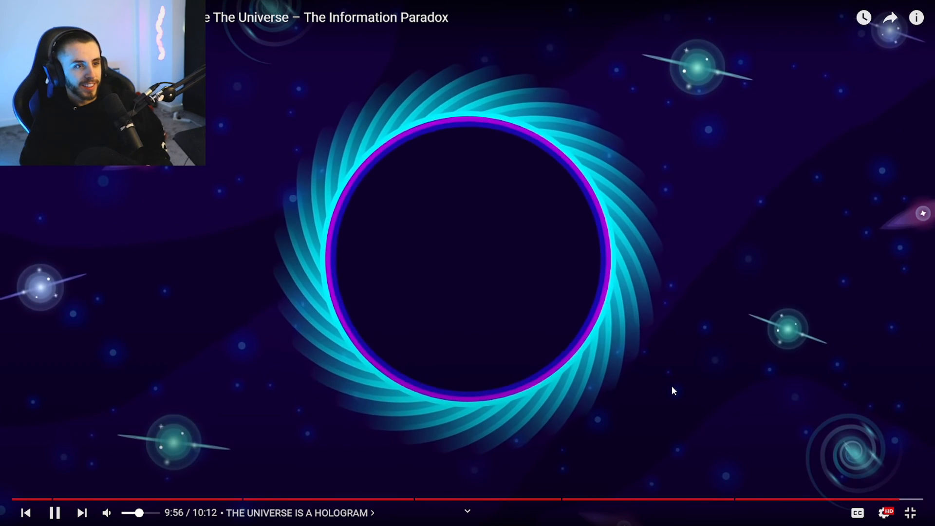
{"action": "mouse_move", "coordinate": [701, 393]}
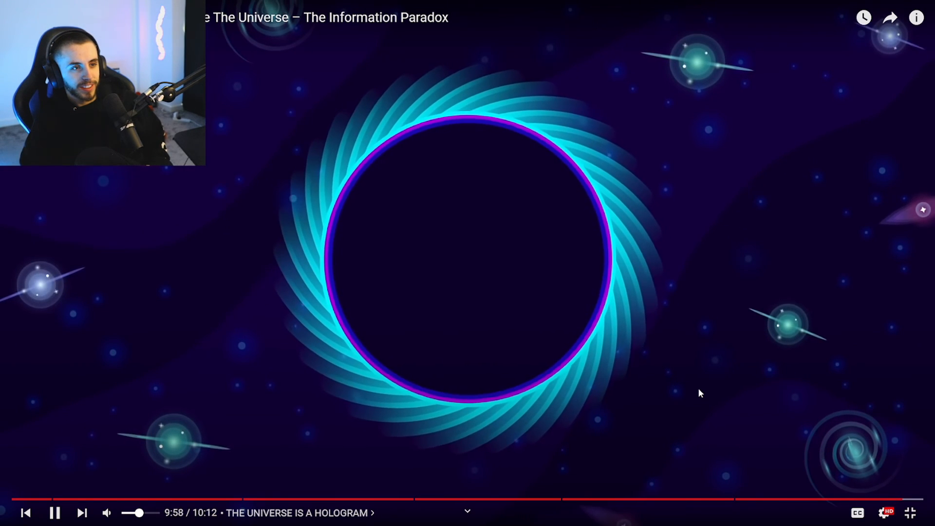
{"action": "left_click", "coordinate": [54, 512]}
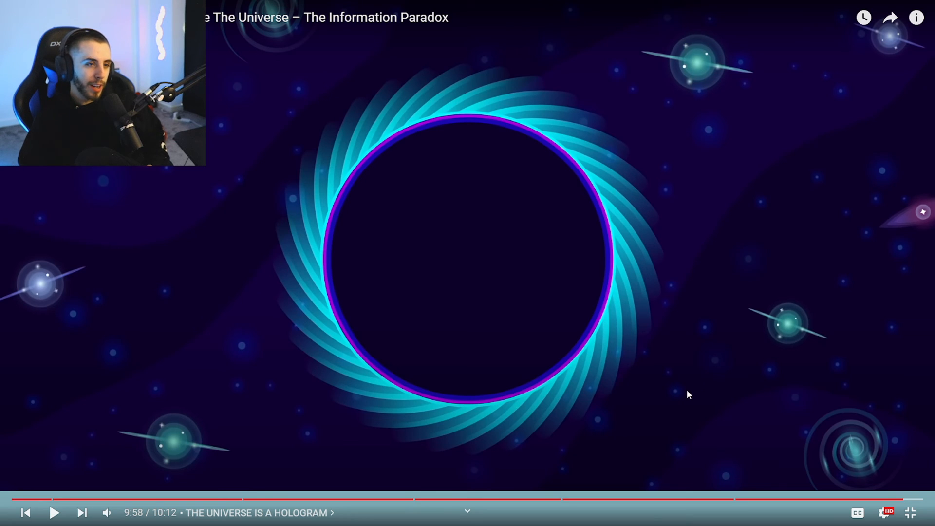